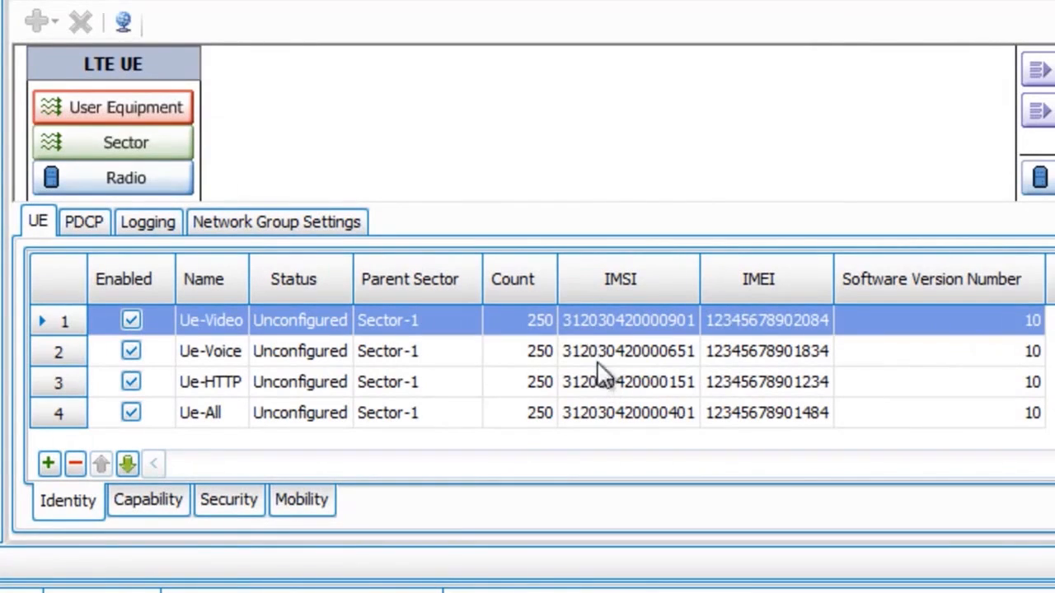
pyautogui.moveTo(550, 408)
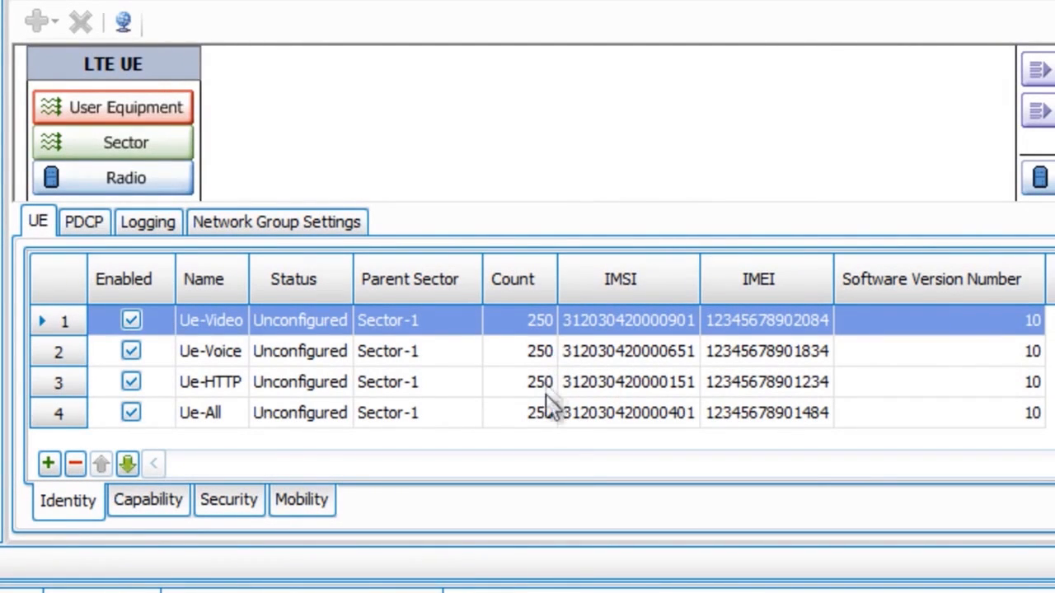
pyautogui.moveTo(550, 435)
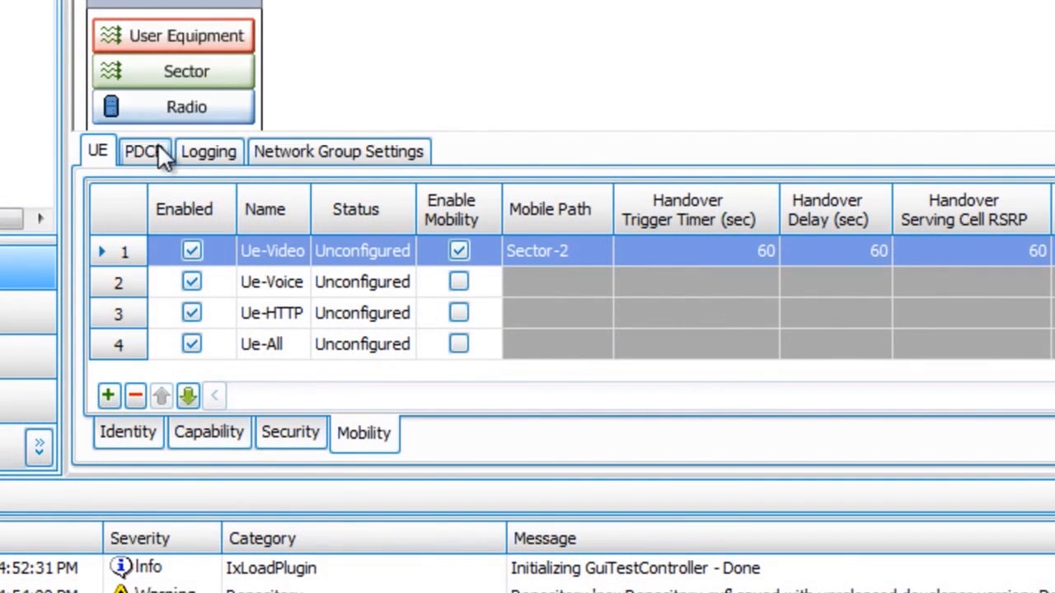
# Step: Review the UE ranges' identity details, then their mobility settings with Ue-Video toward Sector-2
pyautogui.click(129, 432)
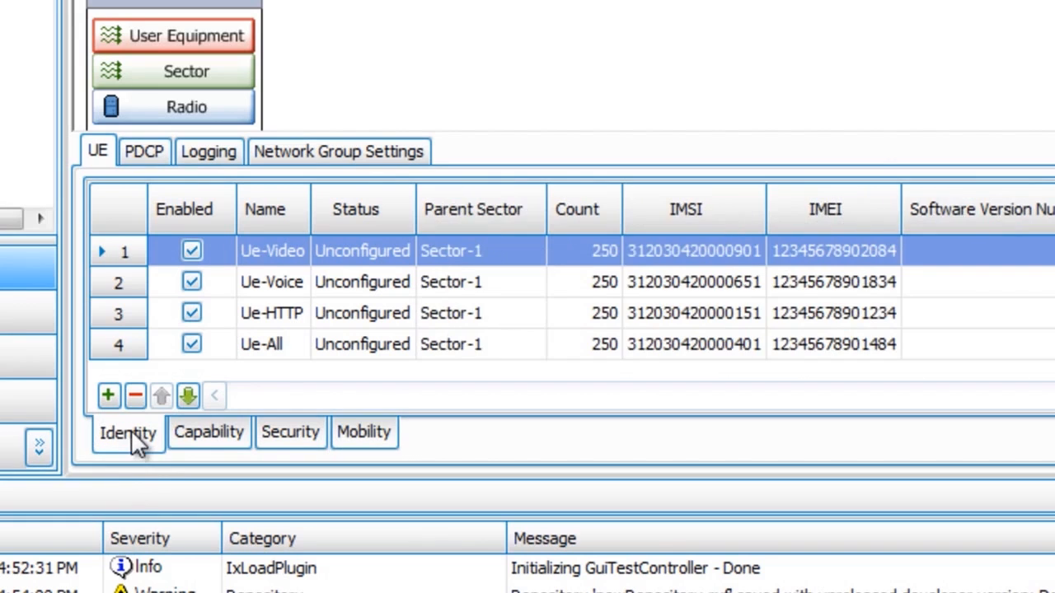
pyautogui.click(363, 432)
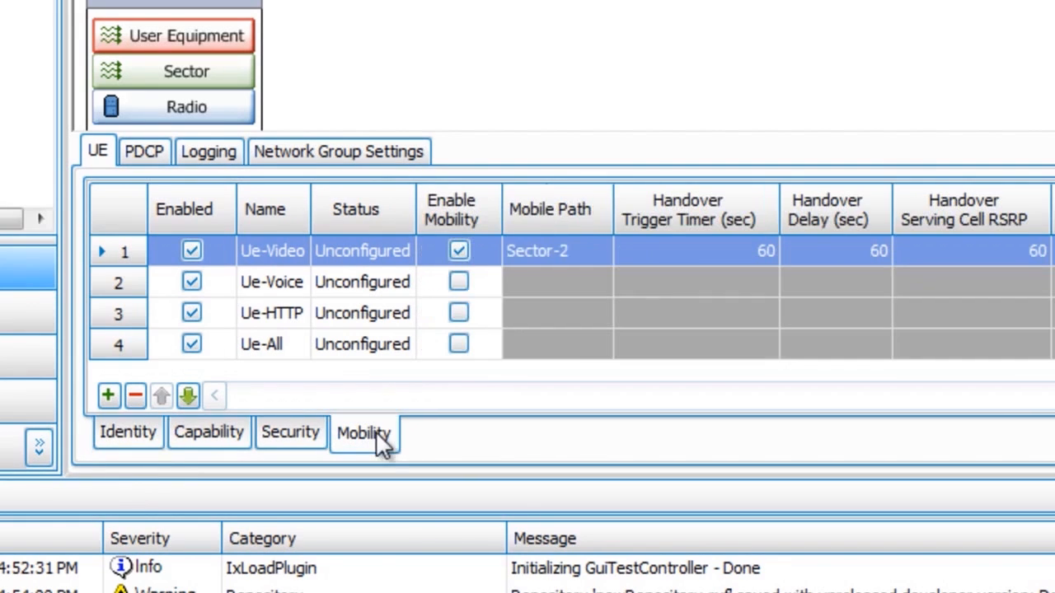
pyautogui.moveTo(601, 264)
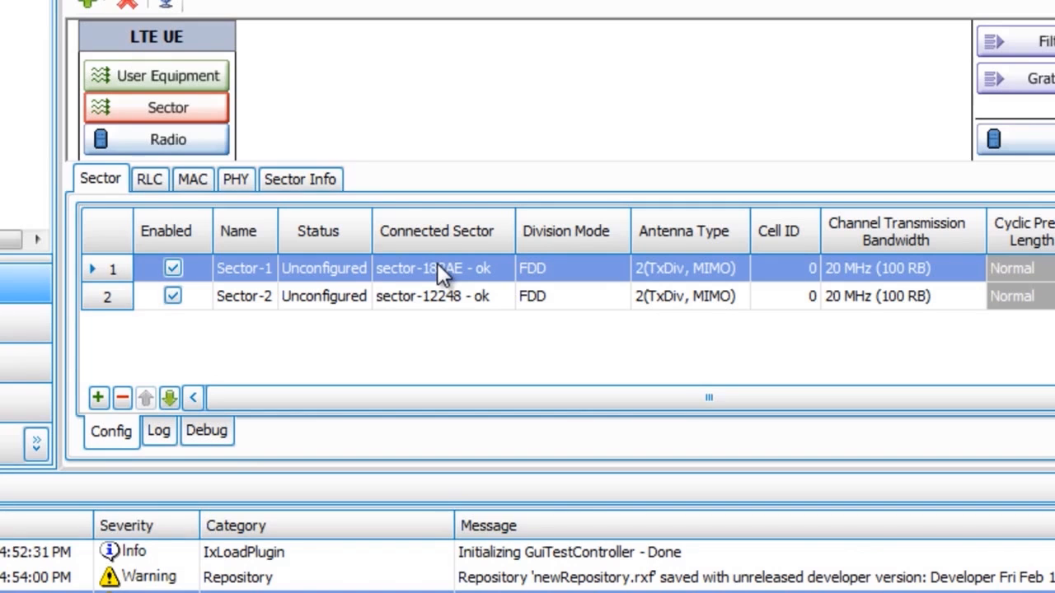
pyautogui.moveTo(581, 280)
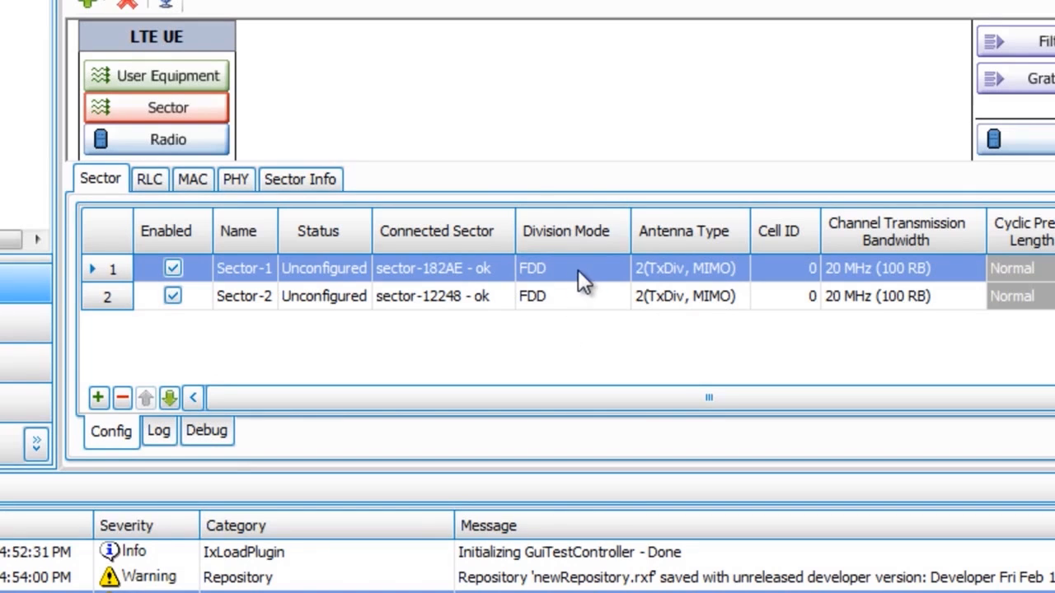
# Step: Set Sector-1's Tx center frequency to 850000 kHz in Radio settings and return to User Equipment
pyautogui.click(973, 267)
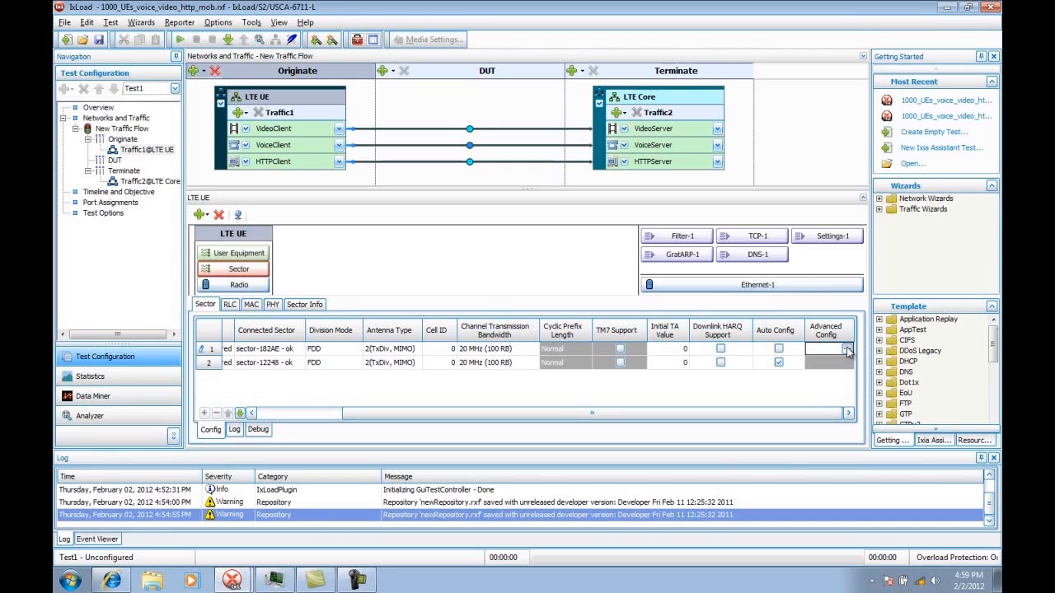
pyautogui.click(241, 283)
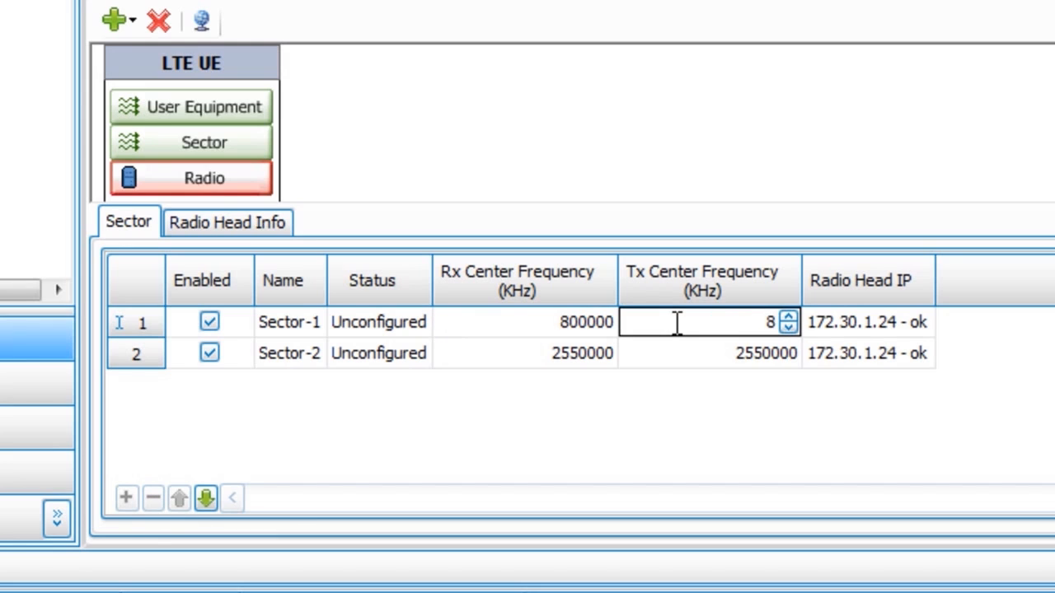
pyautogui.write('850000')
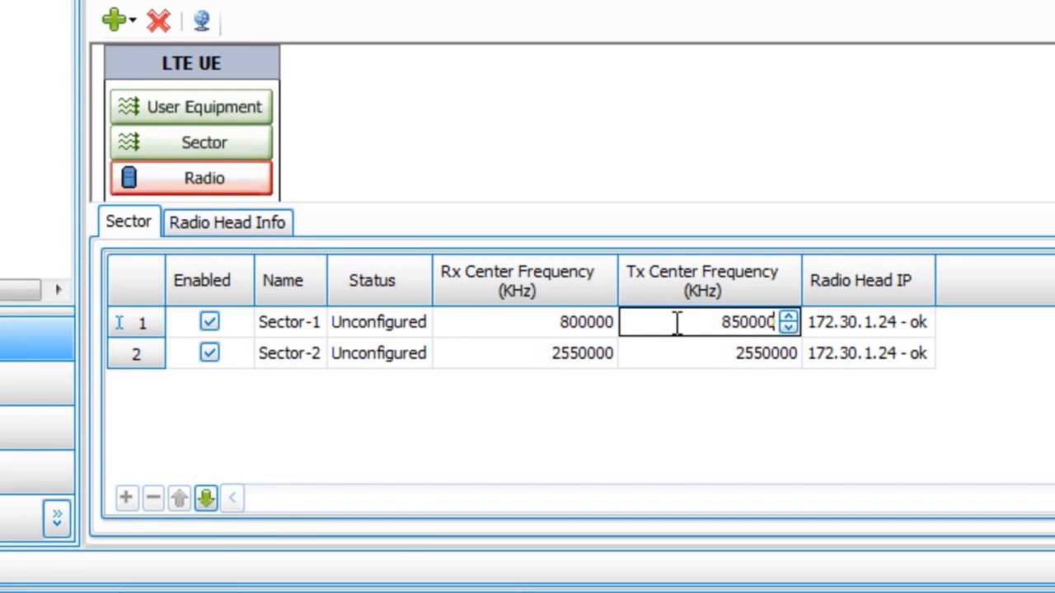
pyautogui.click(204, 106)
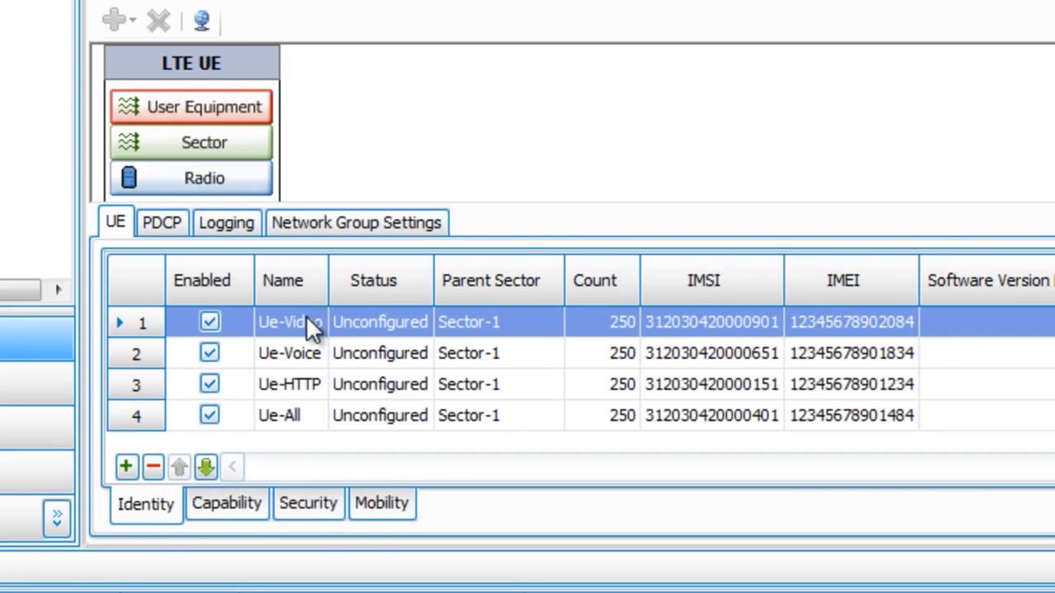
pyautogui.moveTo(309, 378)
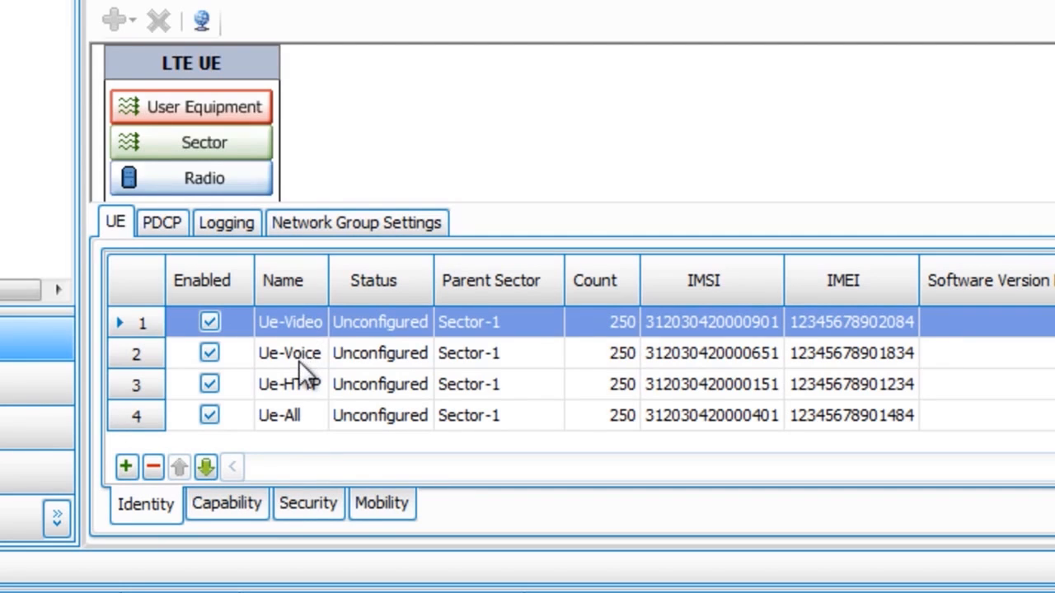
pyautogui.moveTo(316, 178)
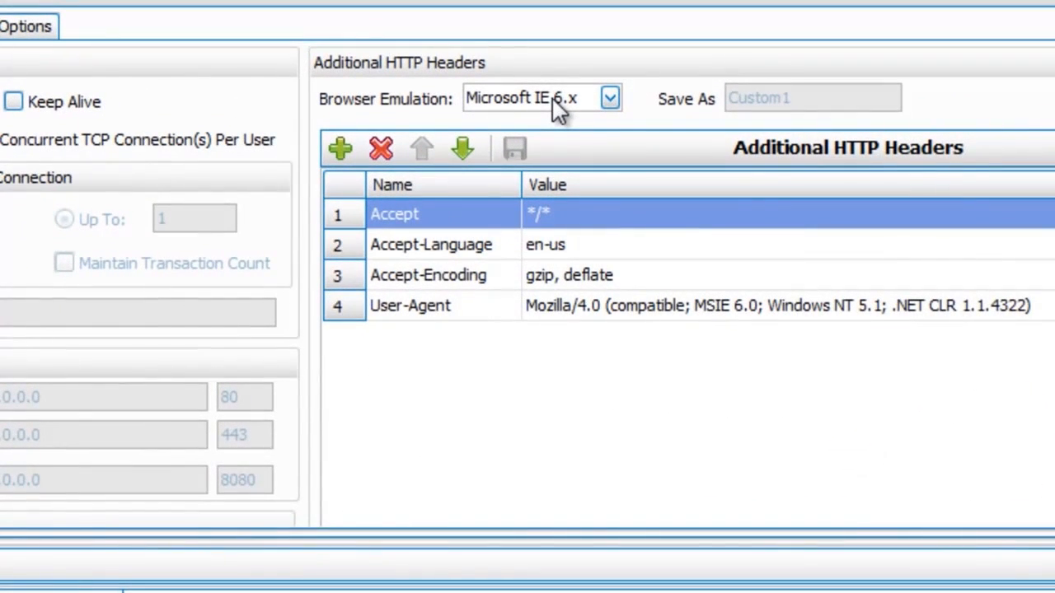
# Step: Inspect the HTTP client's browser emulation choices and Stream1's payload type options
pyautogui.click(610, 98)
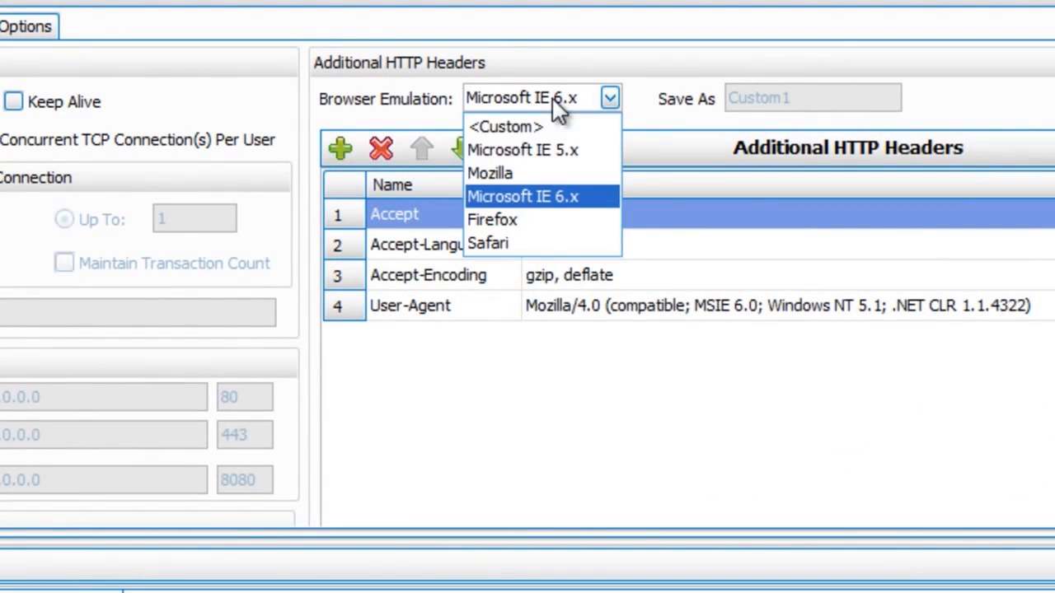
pyautogui.moveTo(552, 221)
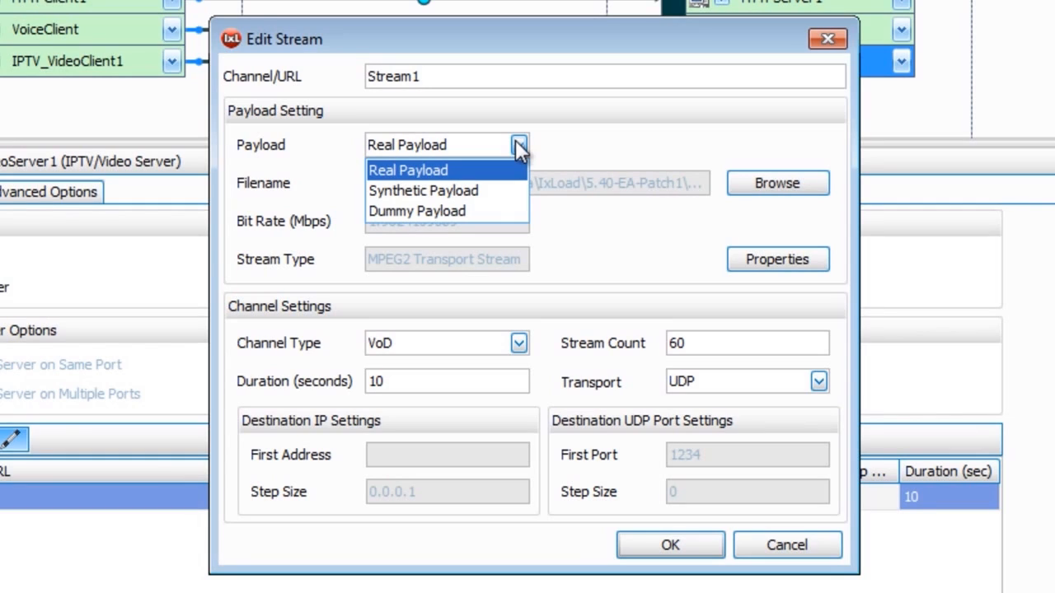
pyautogui.click(407, 170)
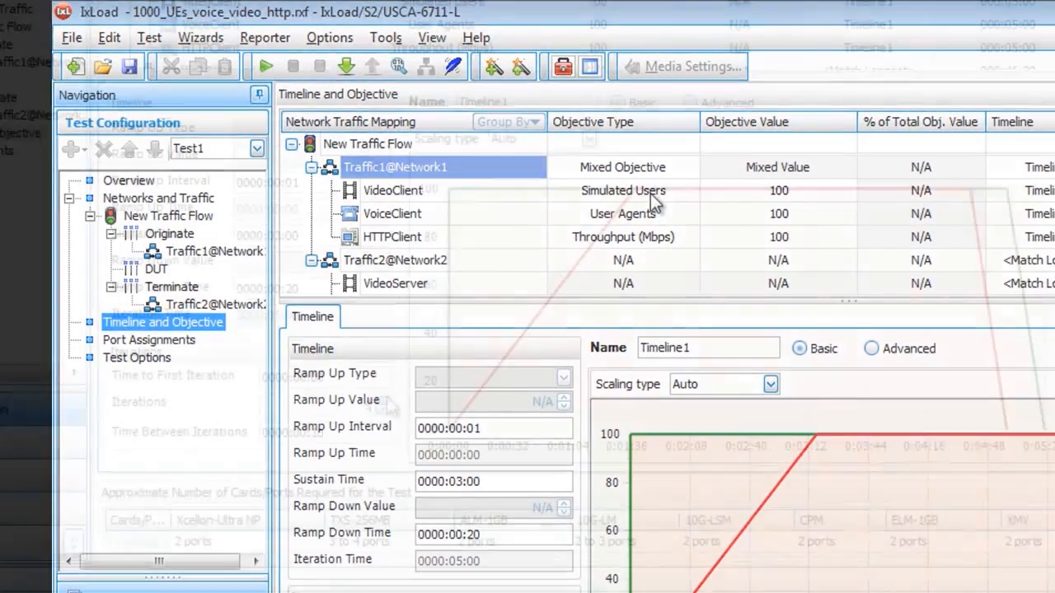
# Step: Scroll to the Timeline1 ramp-to-100, sustain and ramp-down settings
pyautogui.scroll(-3)
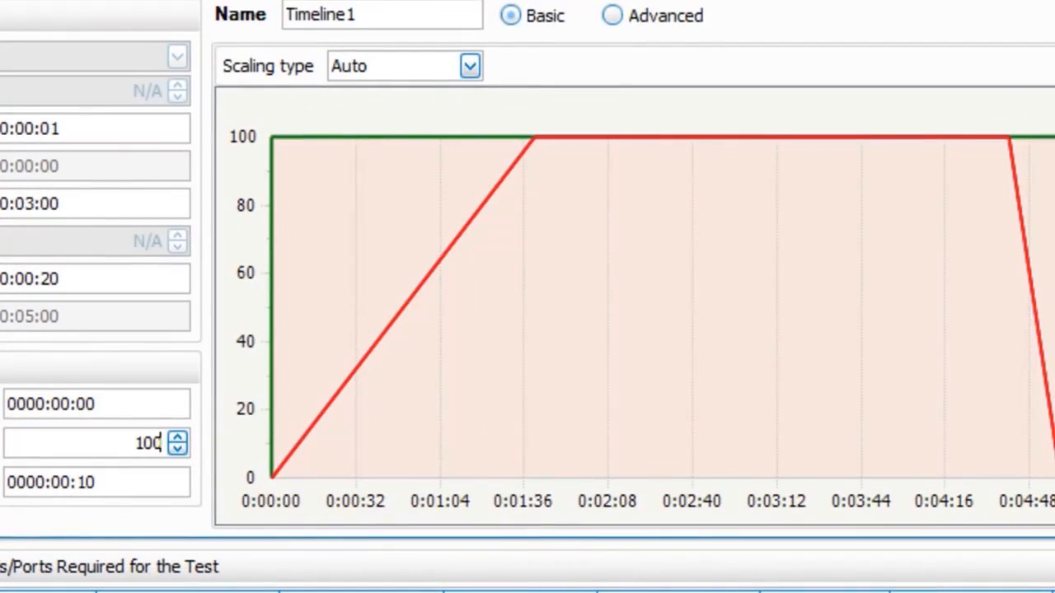
pyautogui.moveTo(326, 376)
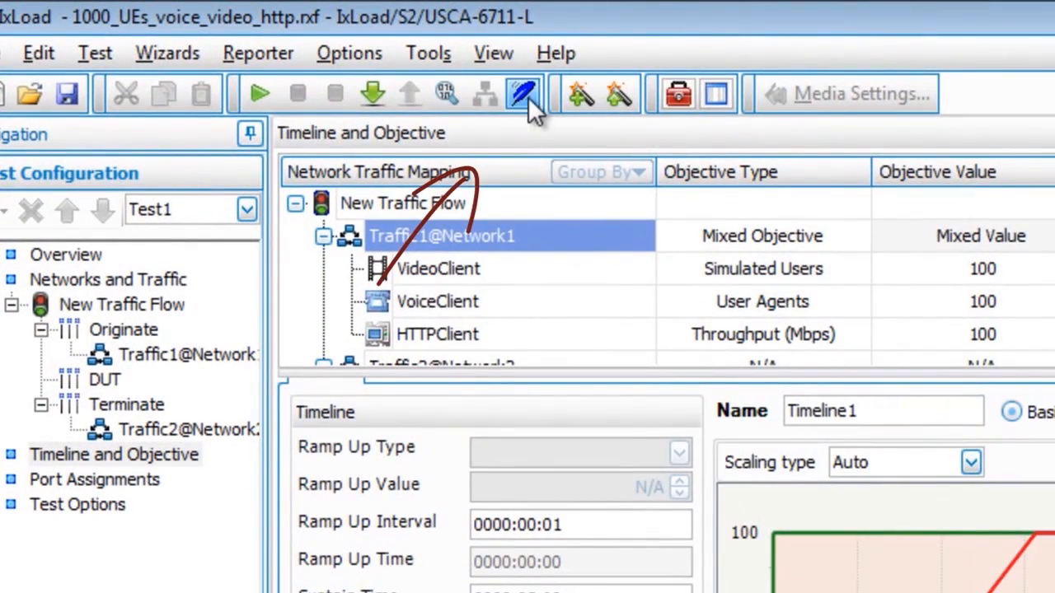
# Step: Generate the Tcl script with output file name 'script' via ScriptGen
pyautogui.click(524, 92)
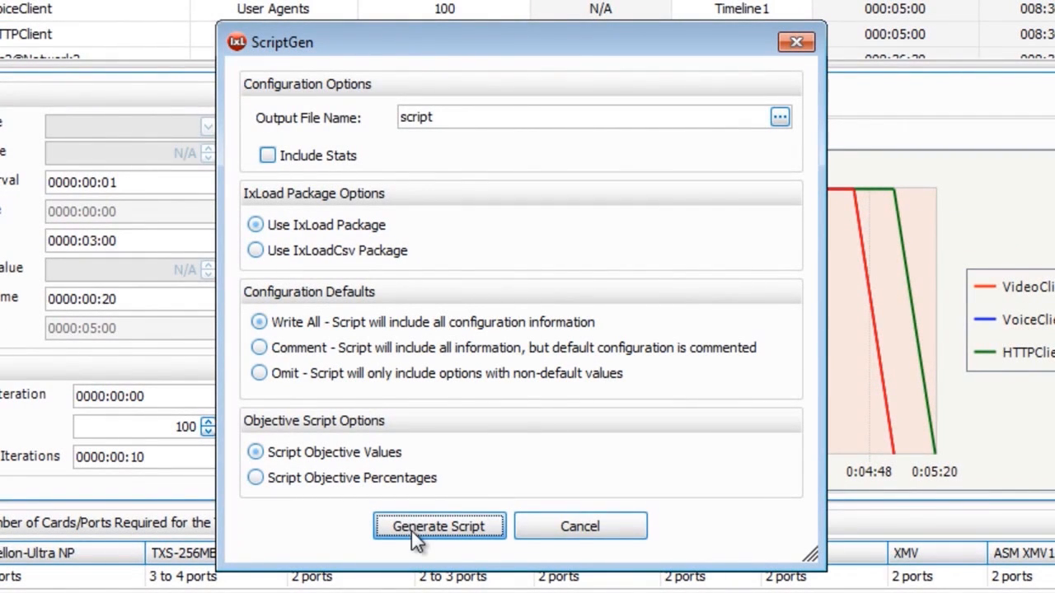
pyautogui.click(438, 525)
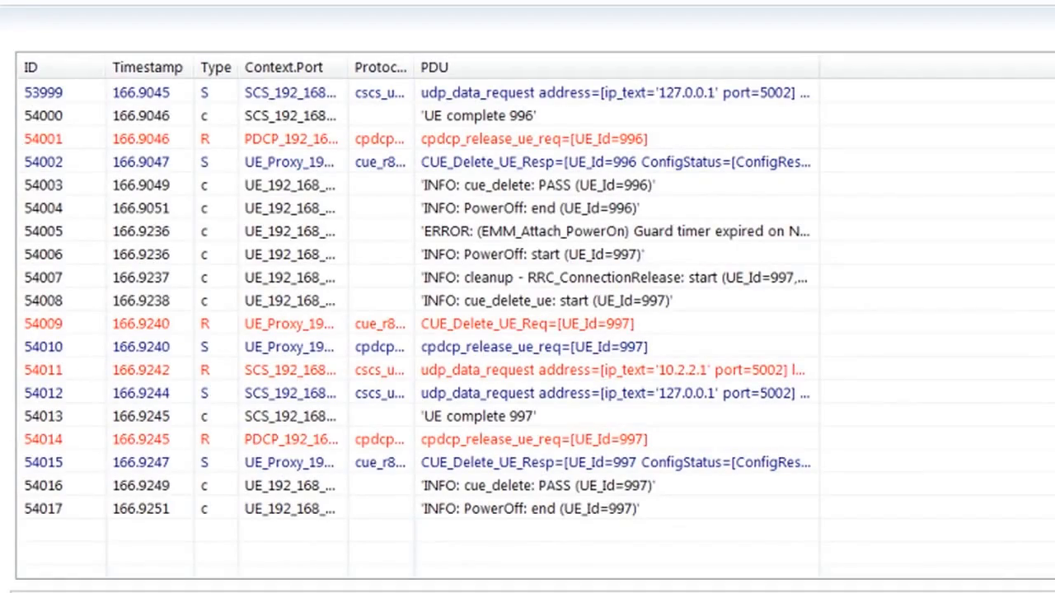
pyautogui.scroll(3)
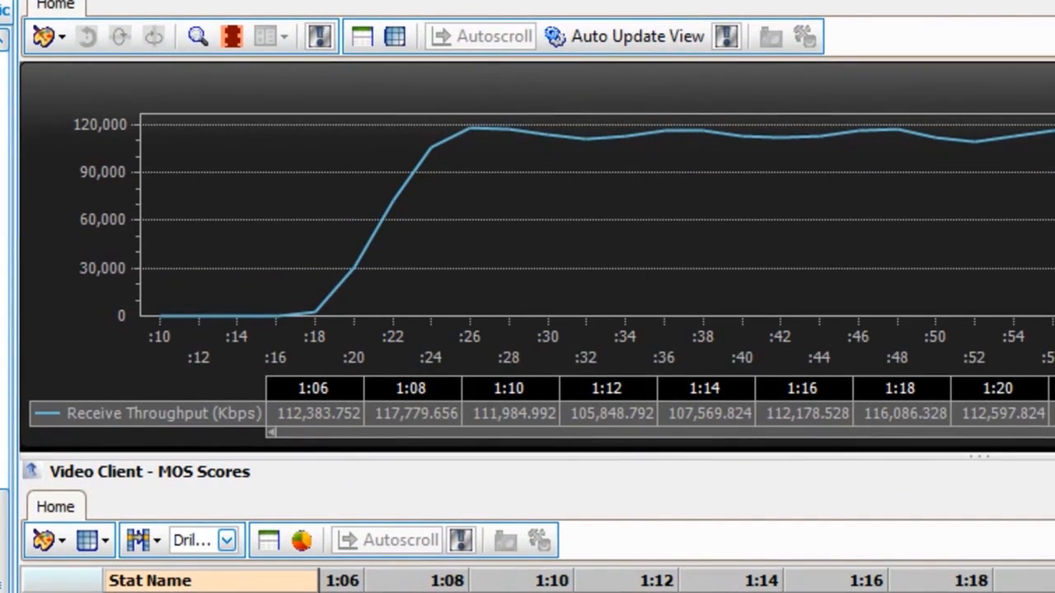
# Step: Scroll the live statistics down to the Video Client - MOS Scores grid
pyautogui.scroll(-3)
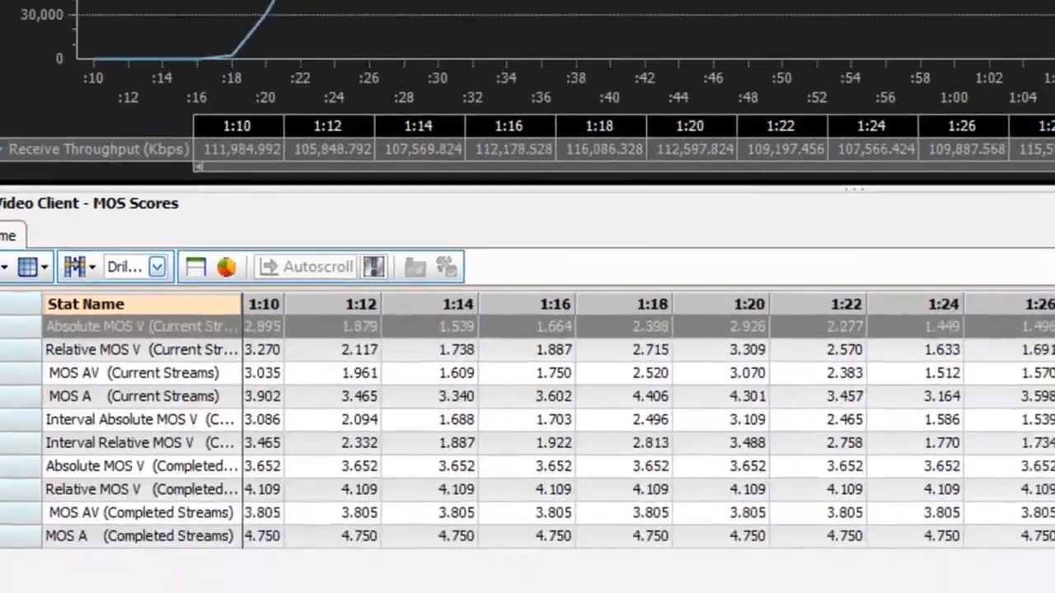